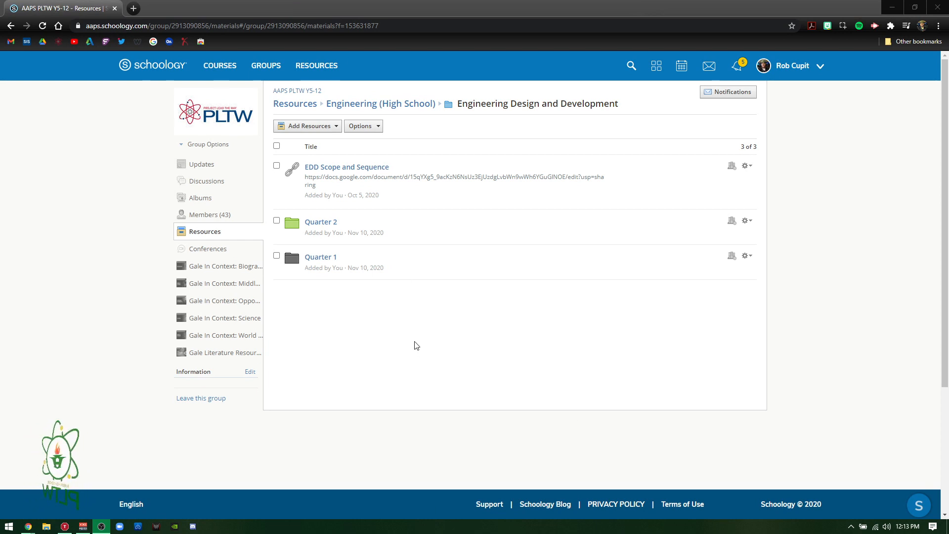
mouse_move(319, 233)
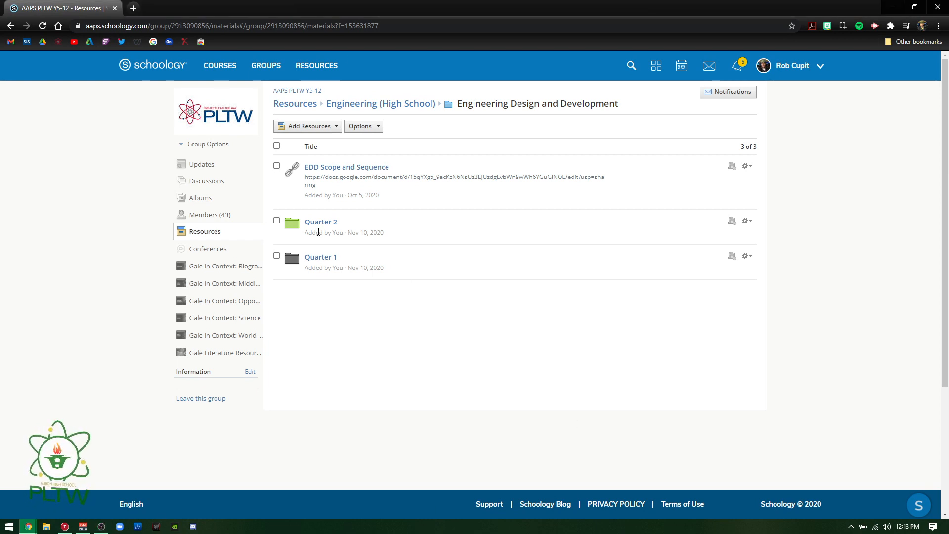
Navigate Quarter 2 > Week 2 (11/16 - 11/20) to the Week 2 Mon/Tues folder.
click(320, 221)
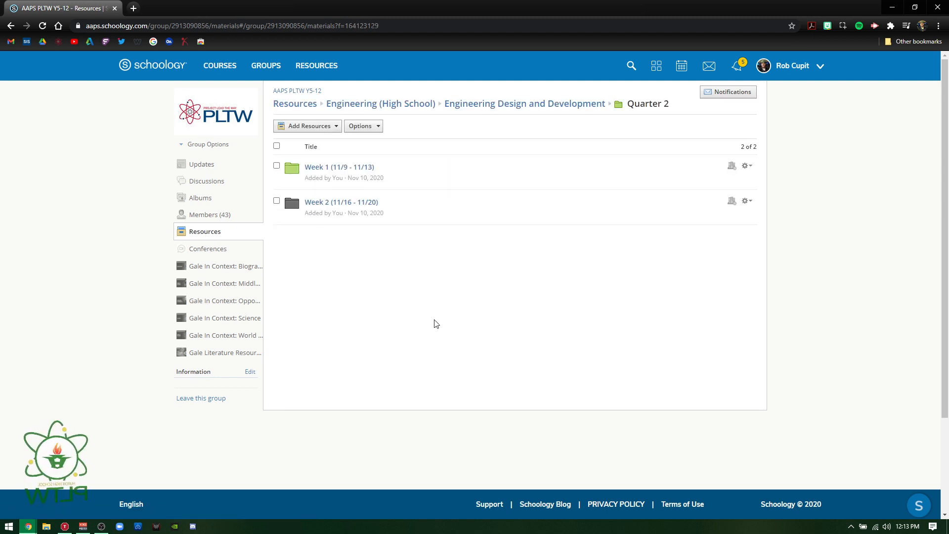
click(341, 202)
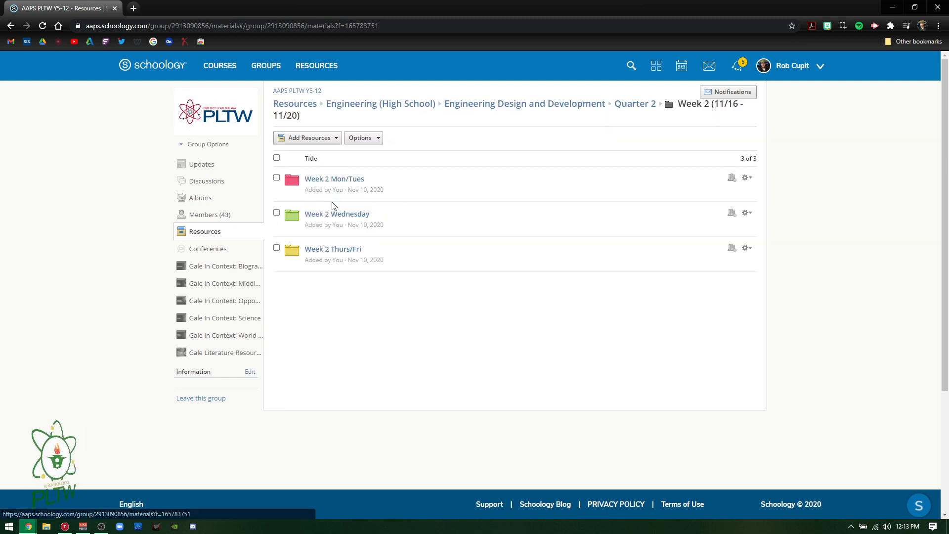
click(334, 179)
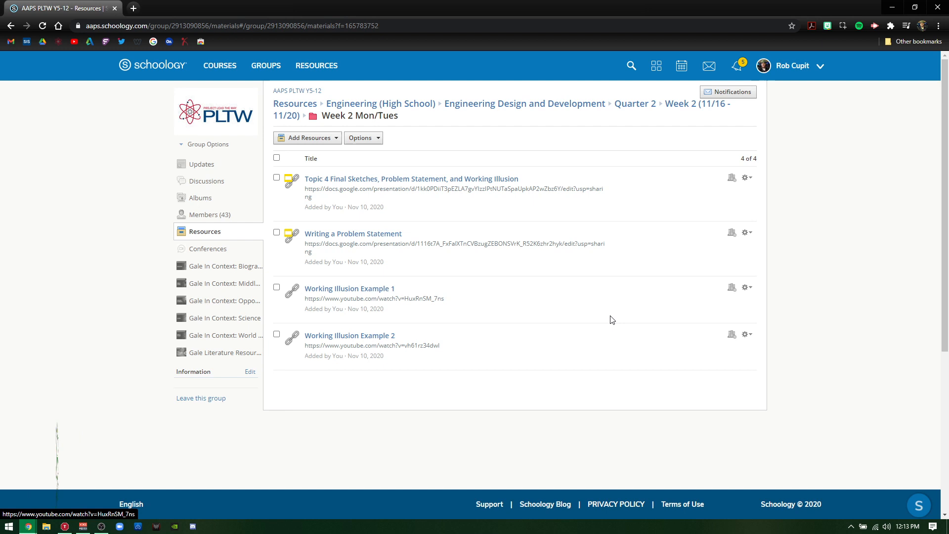
Open the Topic 4 Final Sketches deck and view agenda, Final Sketches, and Writing Problem Statement slides.
click(411, 178)
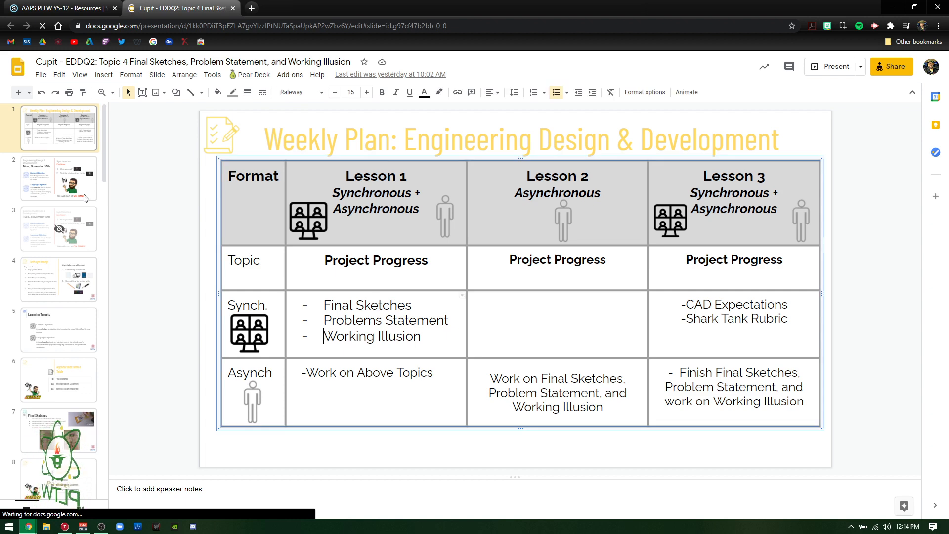
click(58, 379)
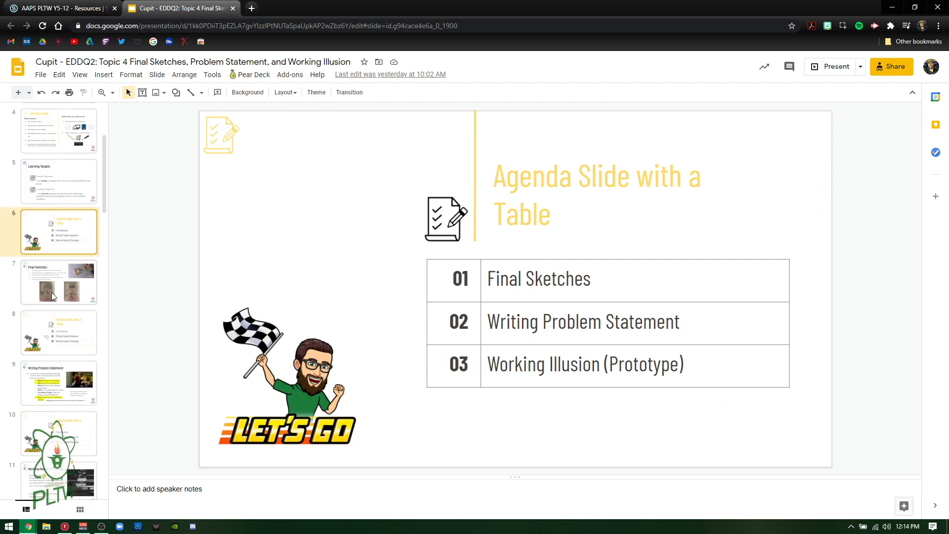
click(53, 296)
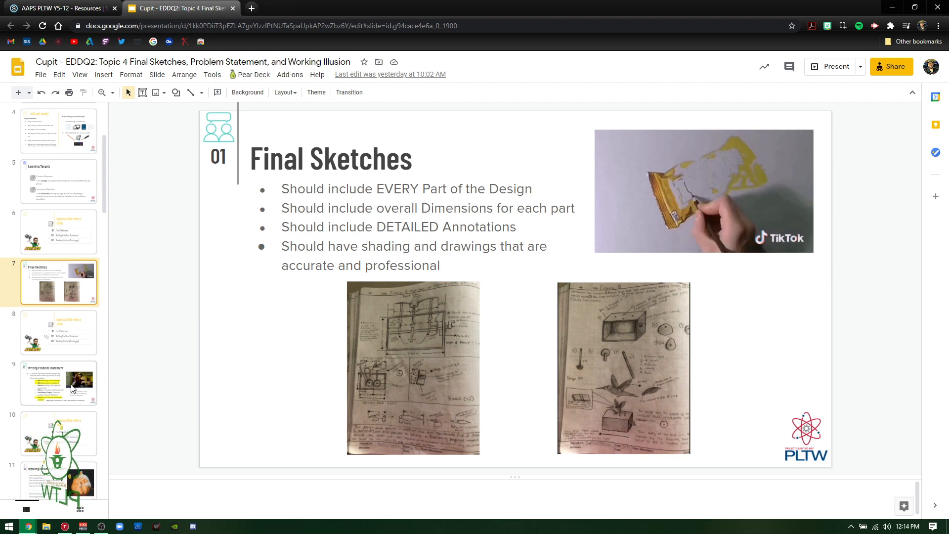
click(59, 383)
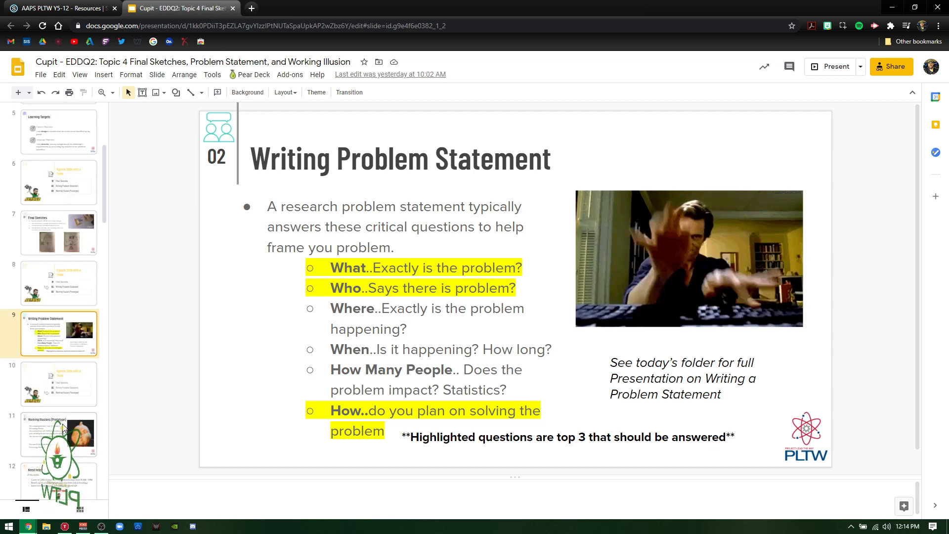
View the Working Illusions prototype and Need help? slides, revisit the agenda, then return to Schoology.
click(58, 435)
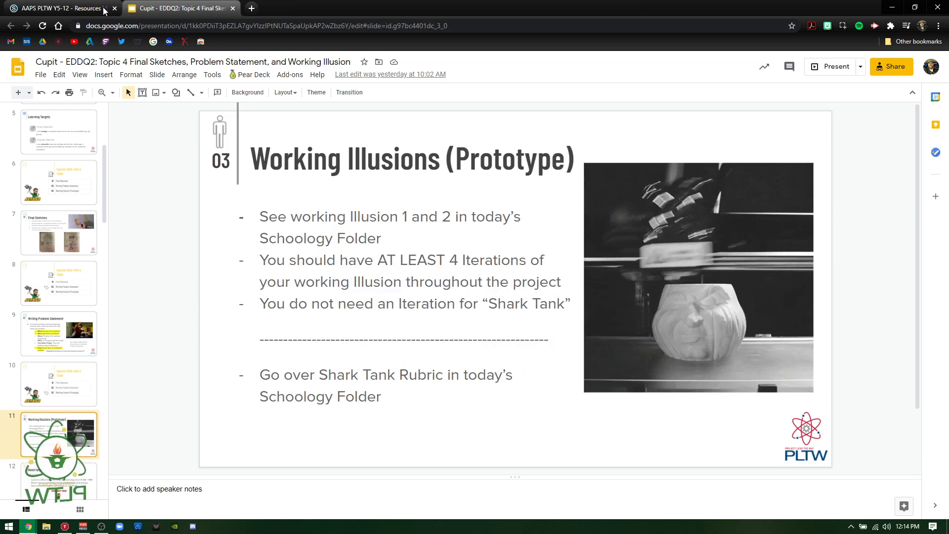
click(60, 9)
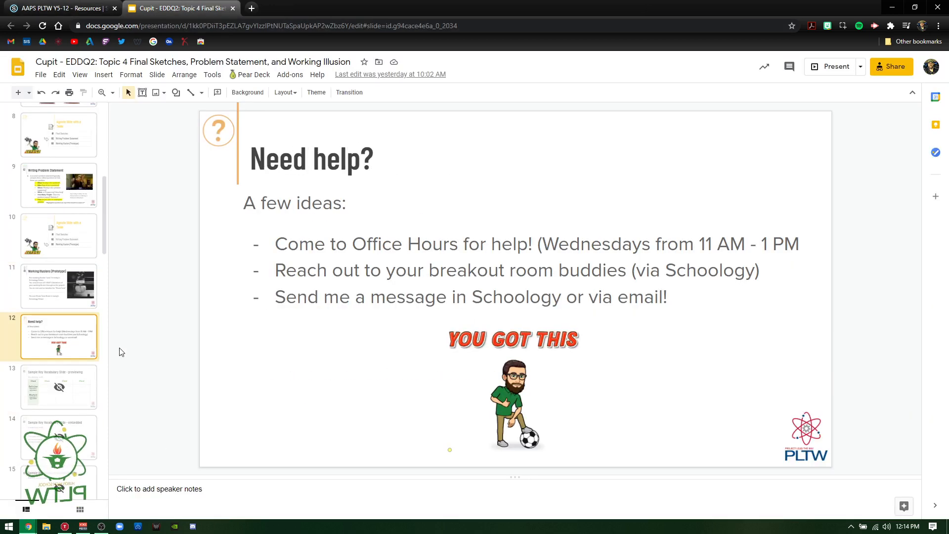
click(59, 285)
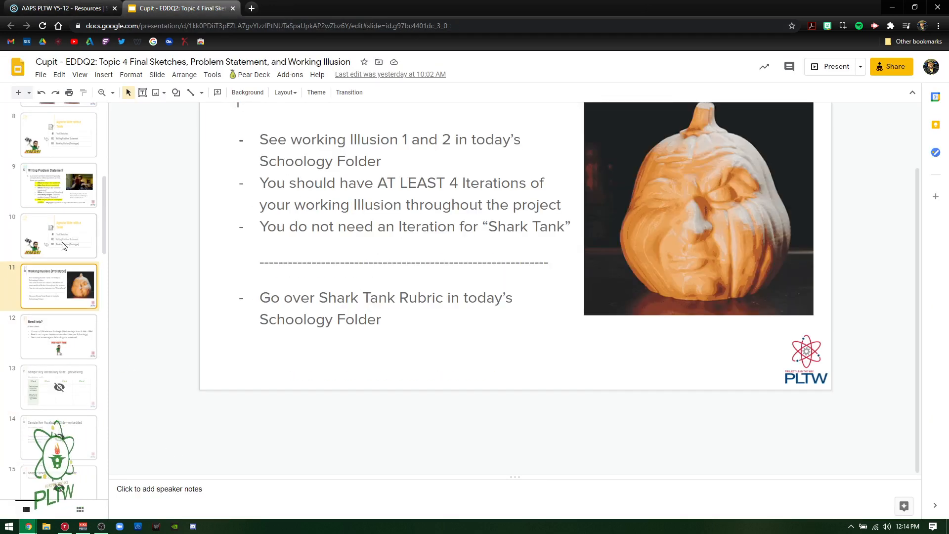
click(59, 236)
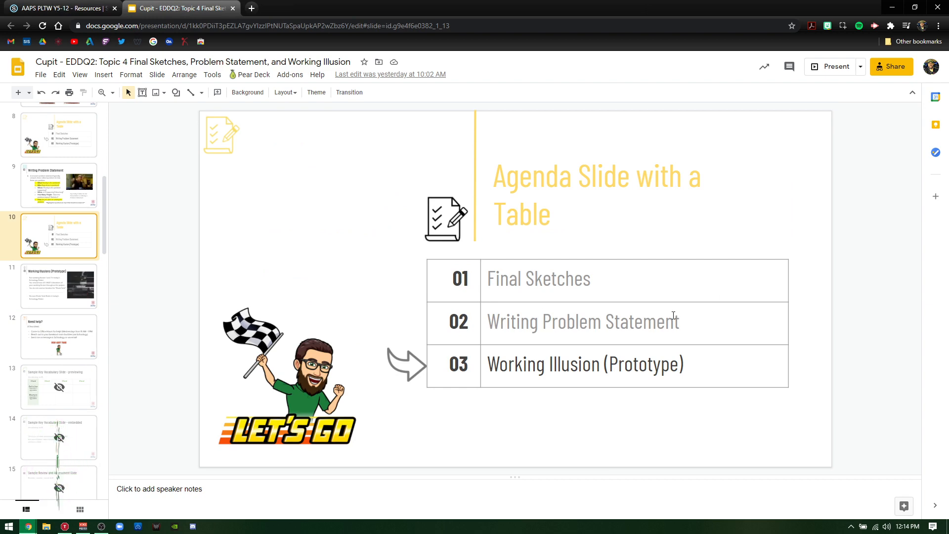
click(59, 10)
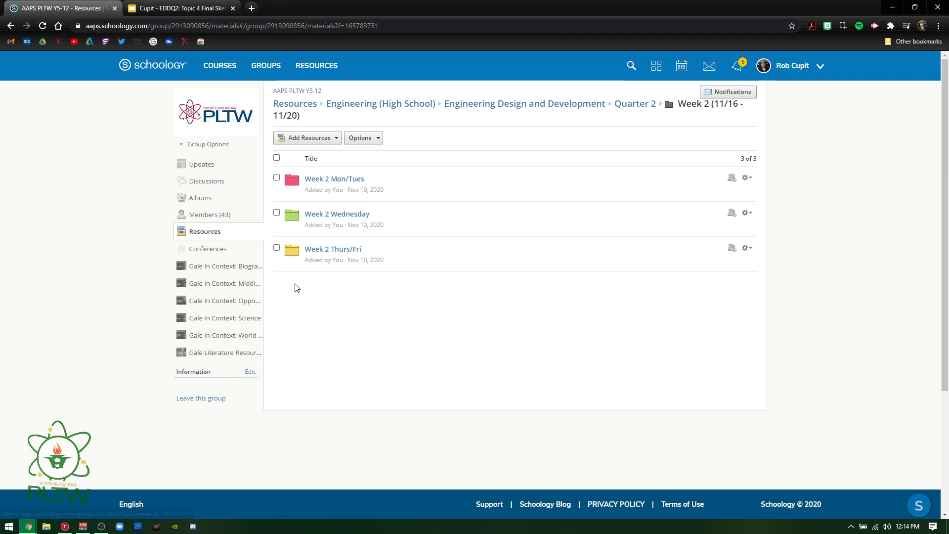
Open Week 2 Wednesday and close the Topic 5 - 11/18 Checklist popup.
click(337, 214)
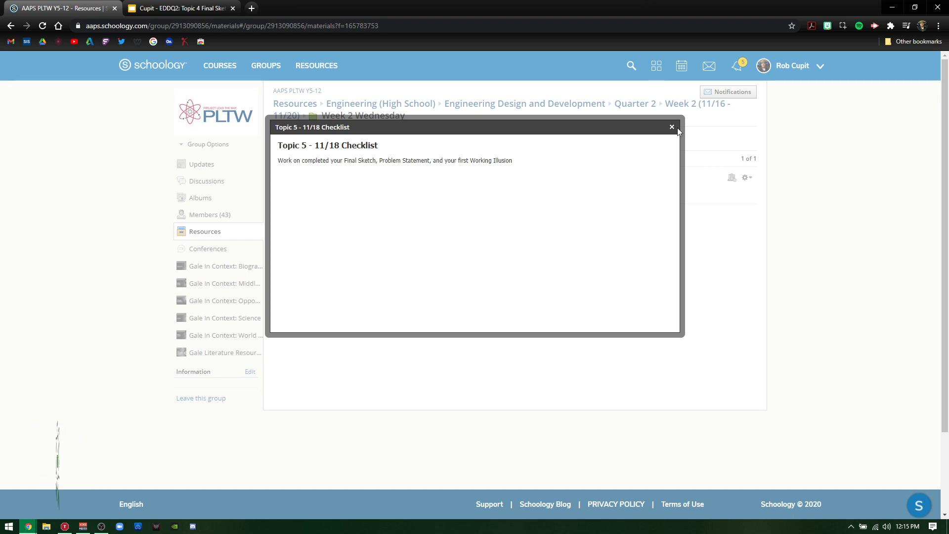
click(672, 127)
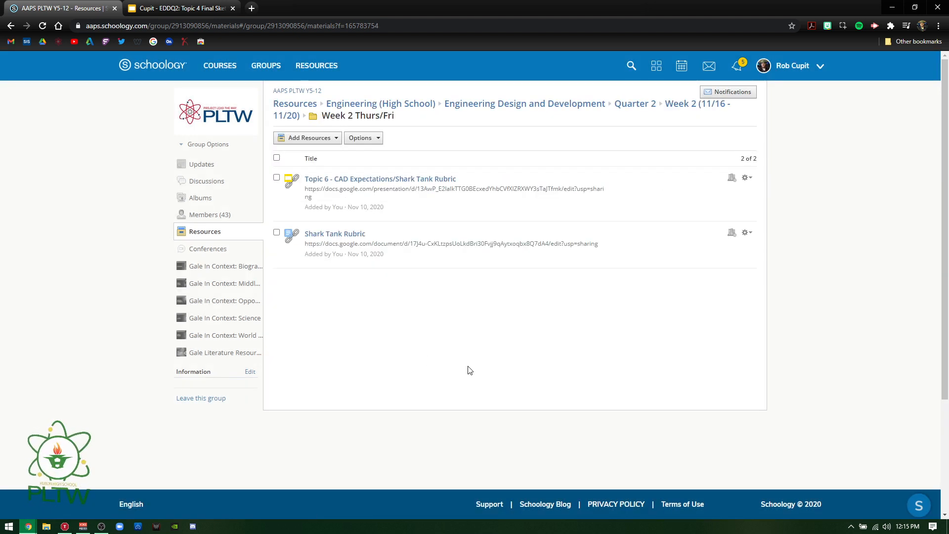
Open the Topic 6 deck, view CAD Expectations and Shark Tank Rubric slides, then return to Schoology.
click(380, 178)
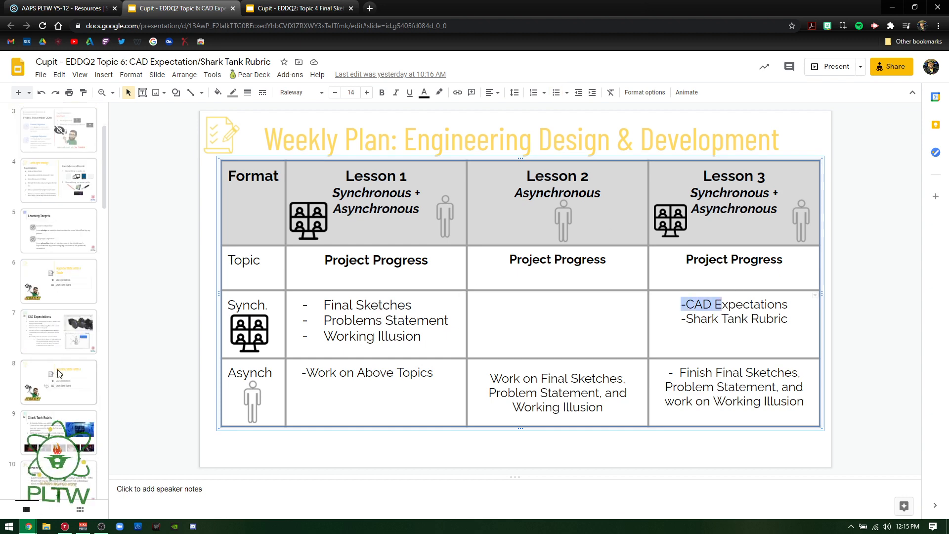
click(58, 331)
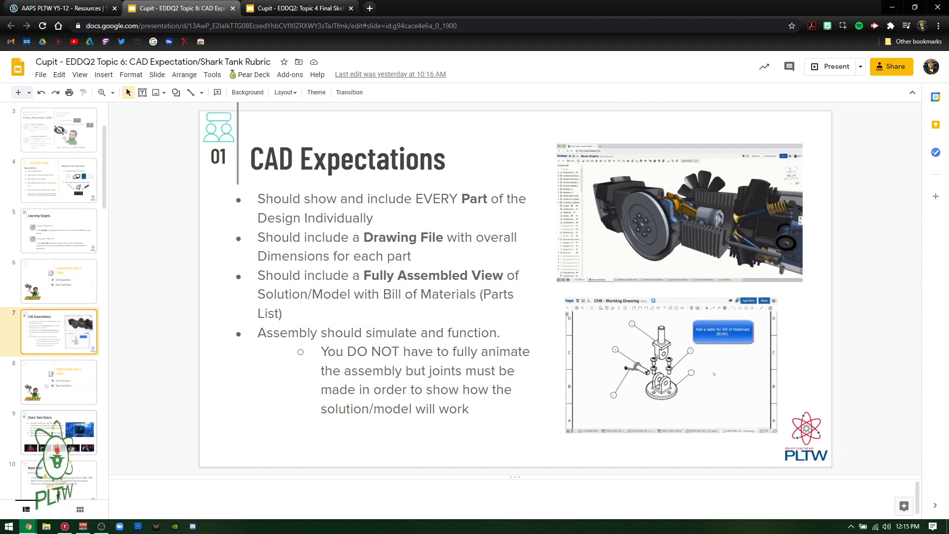
click(58, 432)
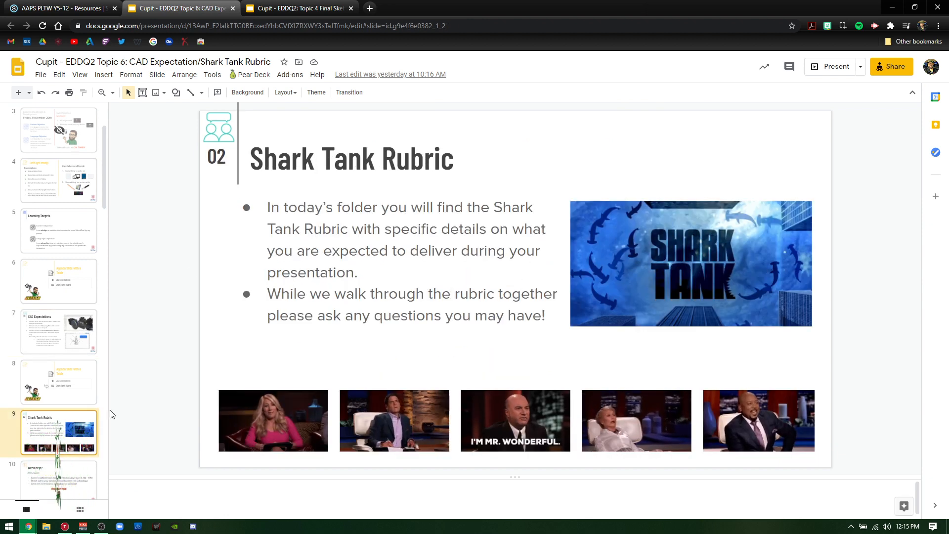
click(59, 9)
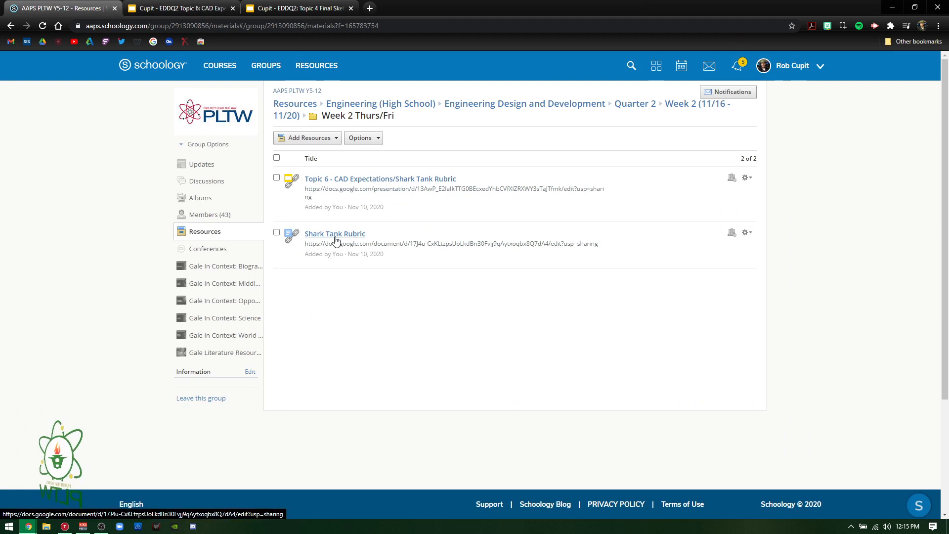
mouse_move(342, 251)
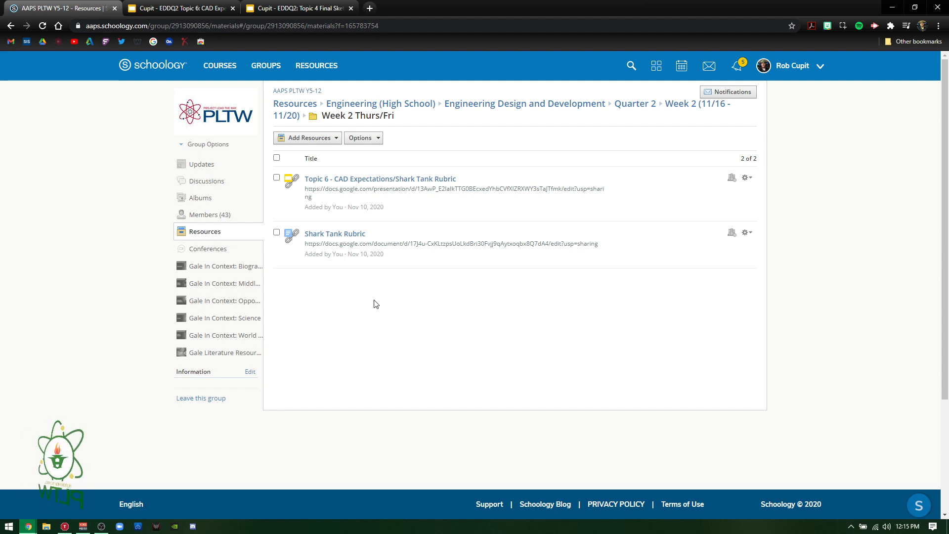
mouse_move(391, 300)
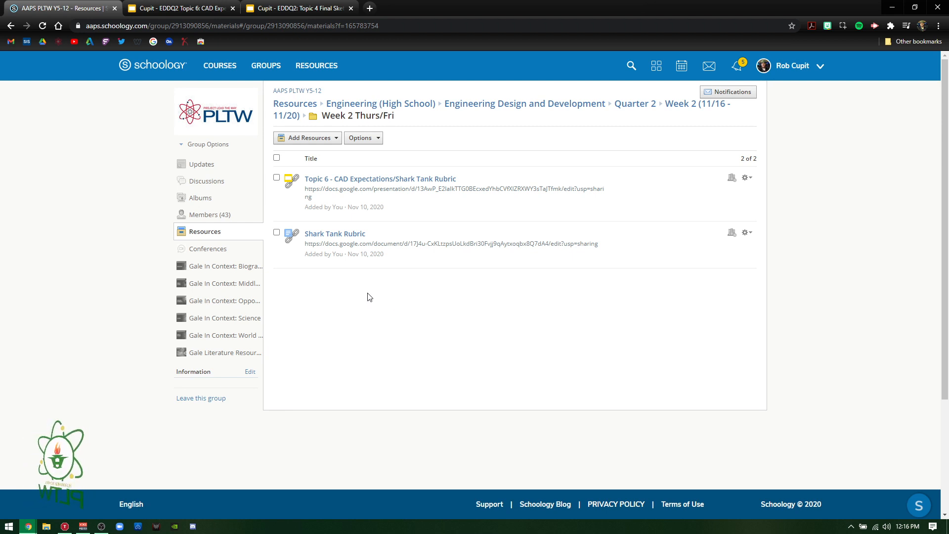
mouse_move(339, 292)
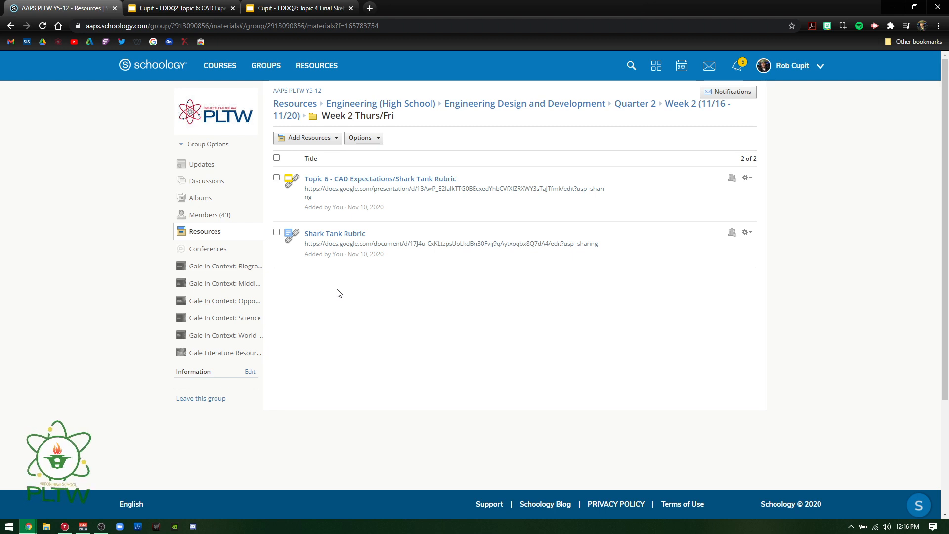